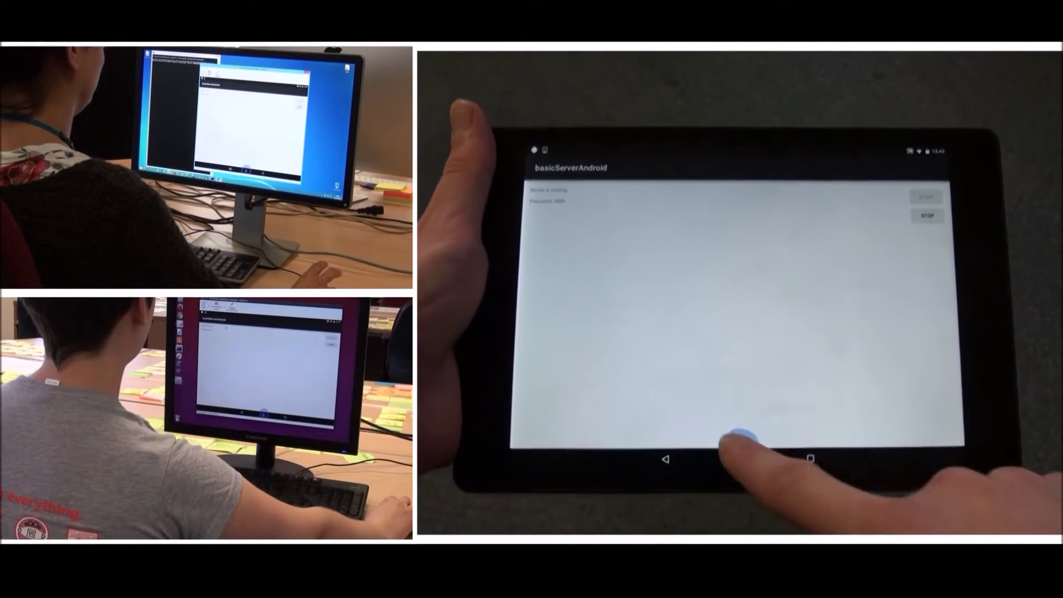
- Go to the tablet's home screen, keeping the password-protected annotation server running in the background
left_click(739, 448)
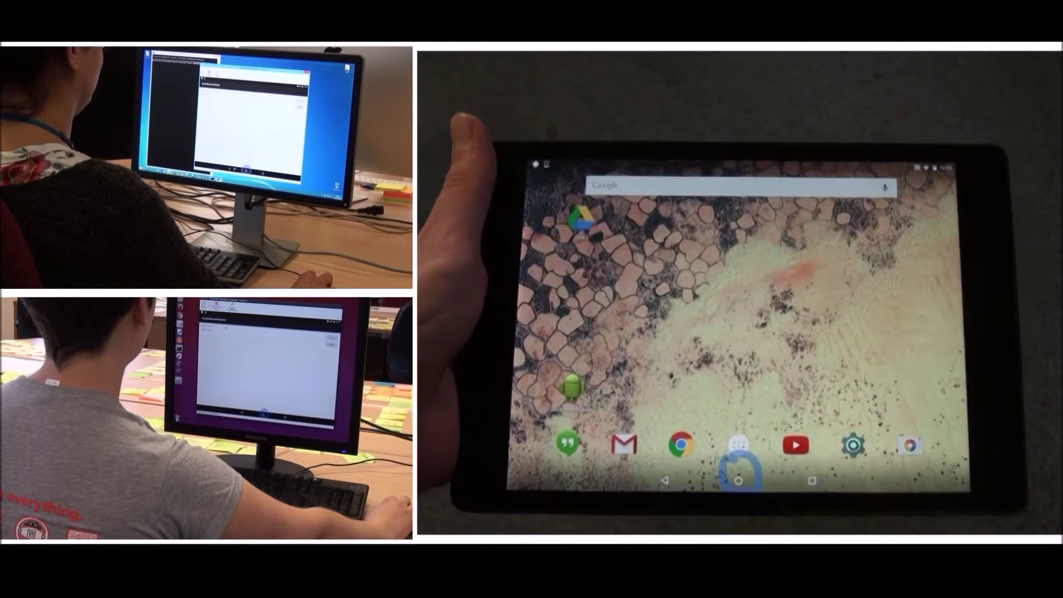